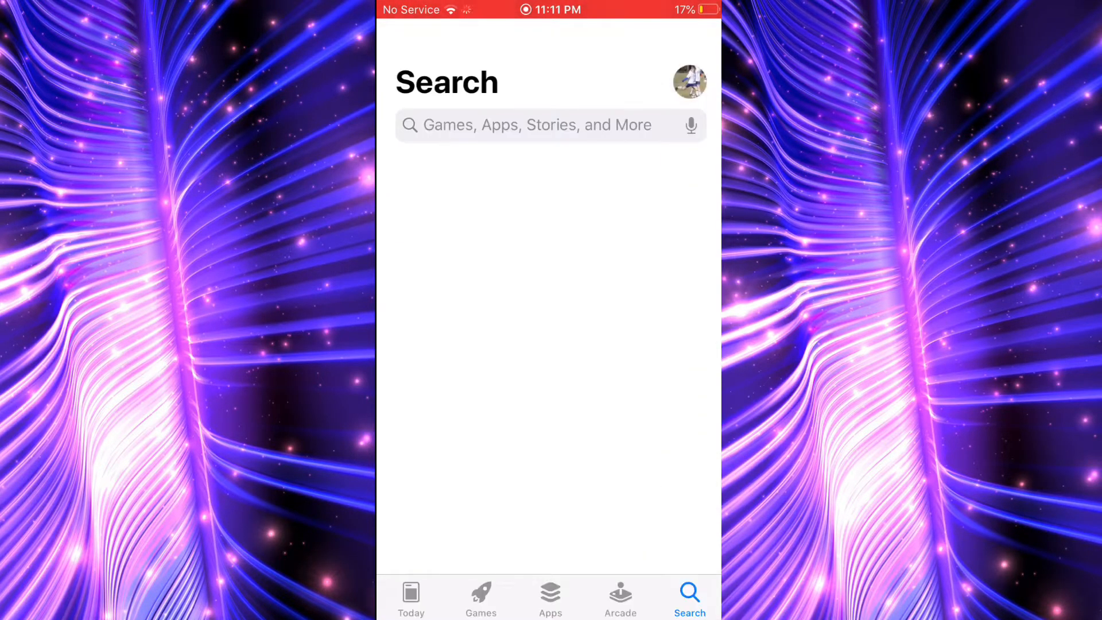
Step: Search the App Store for 'streamlabs' to get the Streamlabs app
{"action": "left_click", "coordinate": [534, 125]}
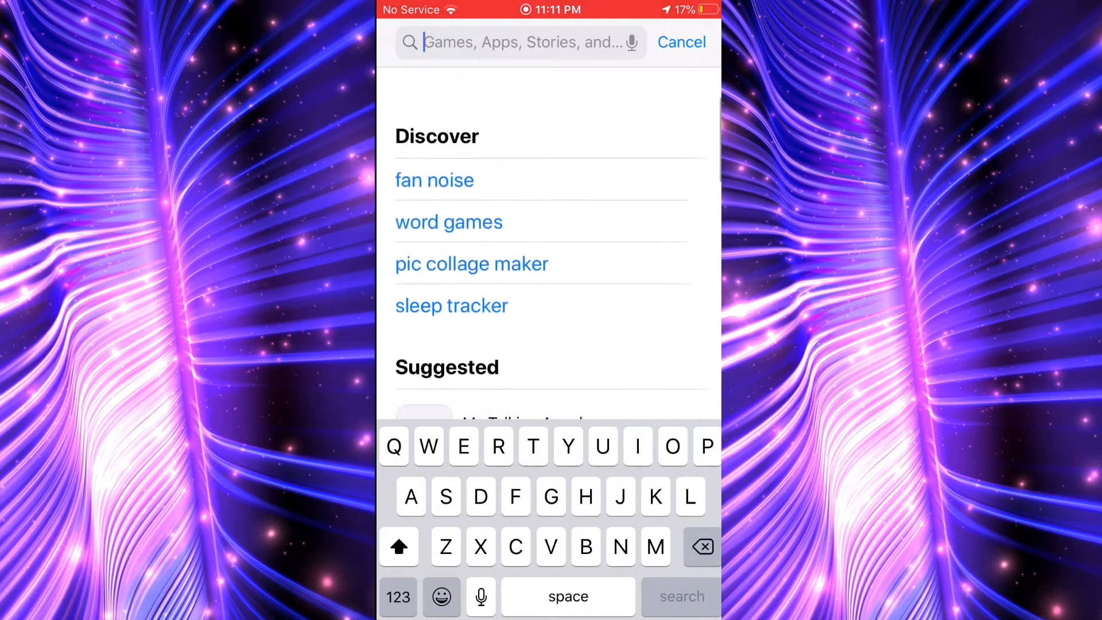
{"action": "type", "text": "Syrea"}
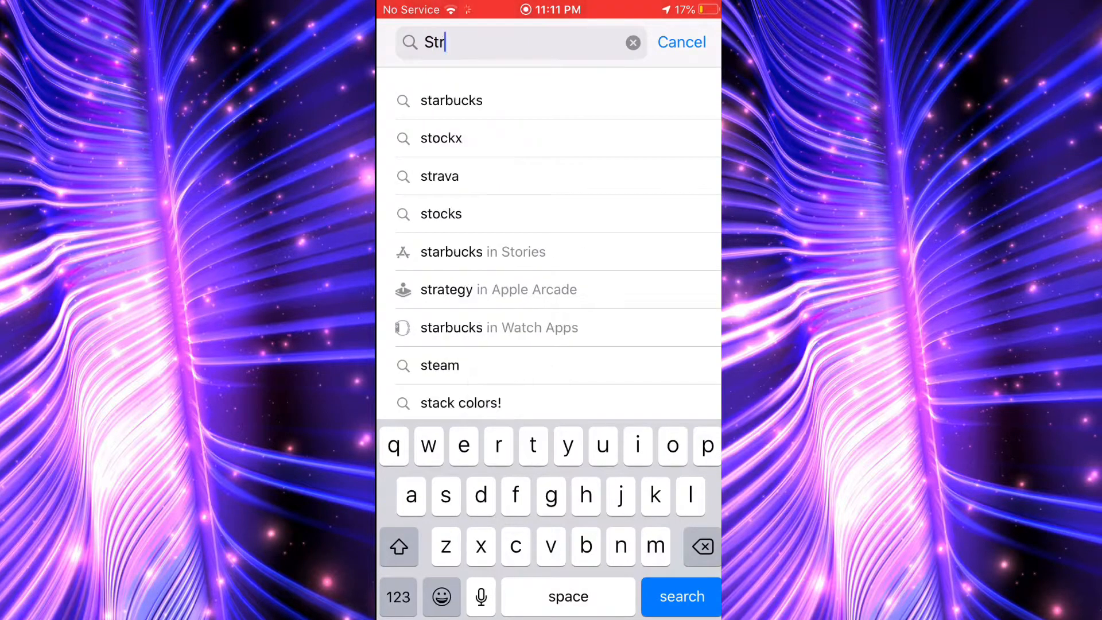
{"action": "type", "text": "streamlabs"}
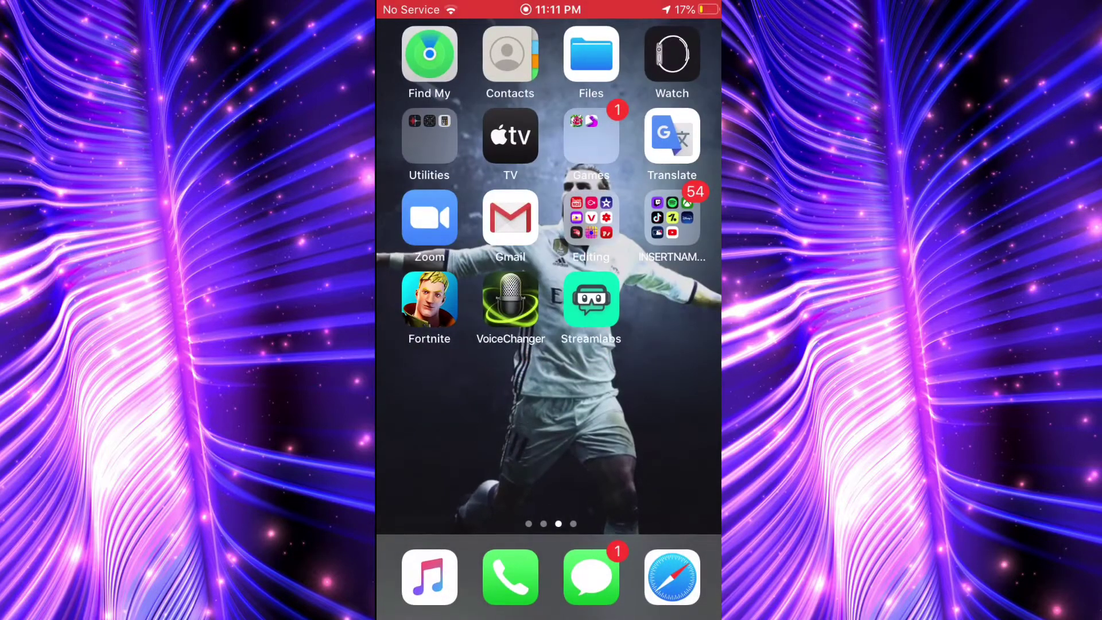
Step: Launch Streamlabs and start a screen-capture event titled 'Hi'
{"action": "left_click", "coordinate": [591, 299]}
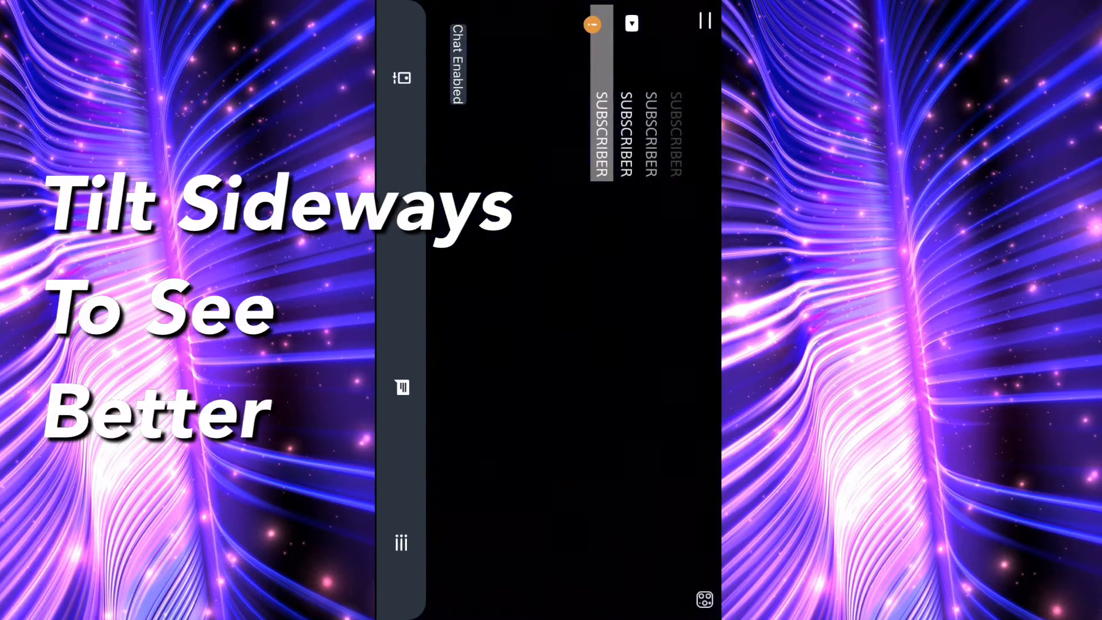
{"action": "left_click", "coordinate": [631, 24]}
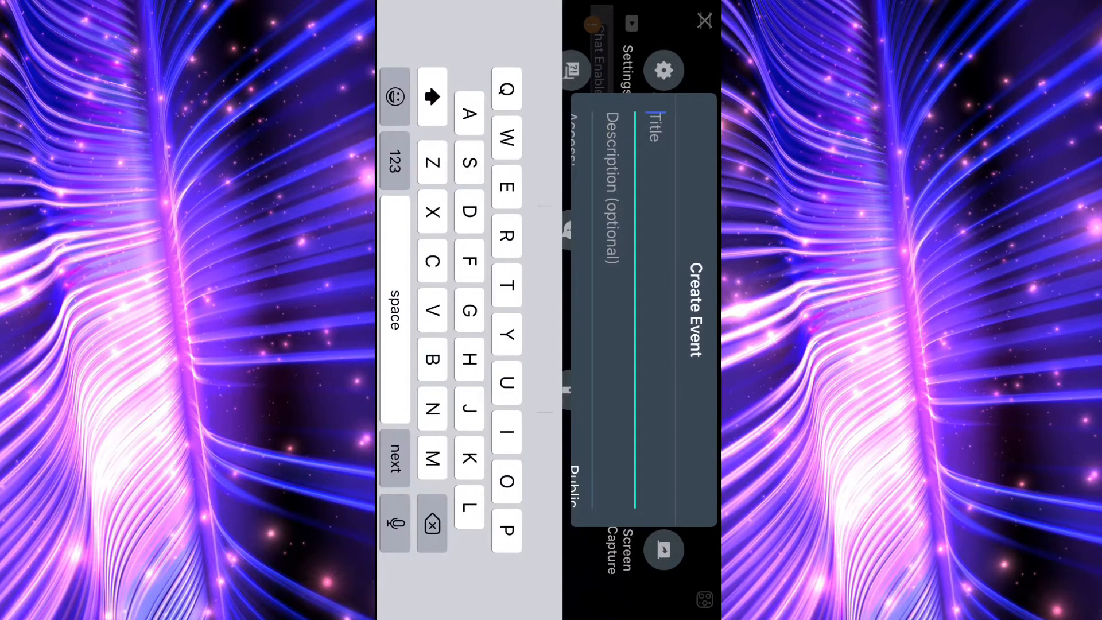
{"action": "type", "text": "Hi"}
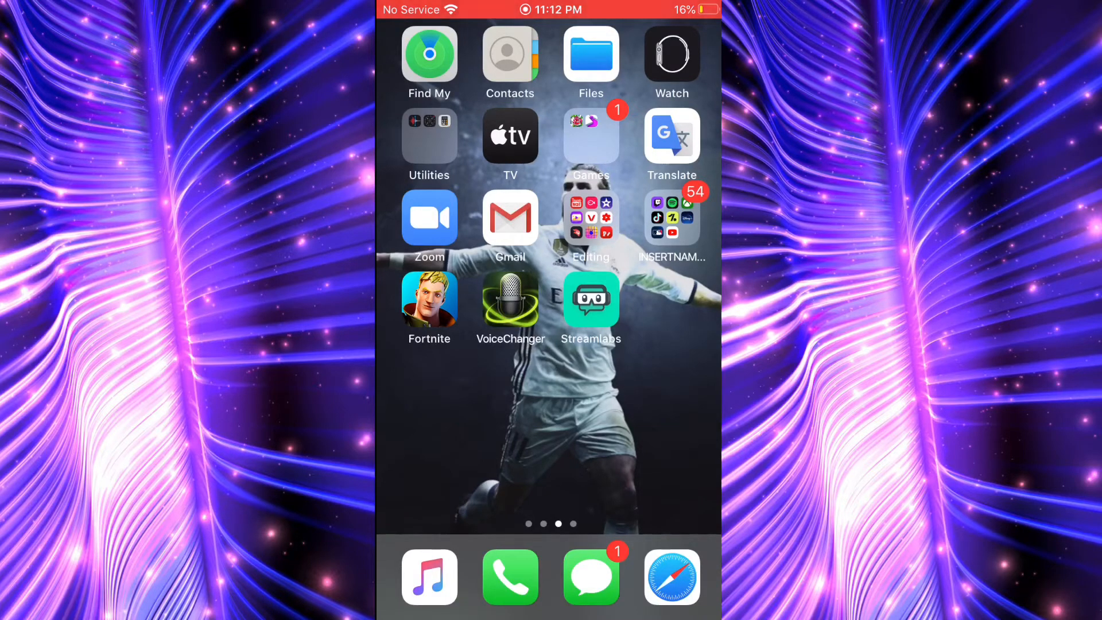
Step: Launch Twitch from its folder and play the third Continue Watching video, FORTNITE YEET!!!!!!!!
{"action": "left_click", "coordinate": [672, 217]}
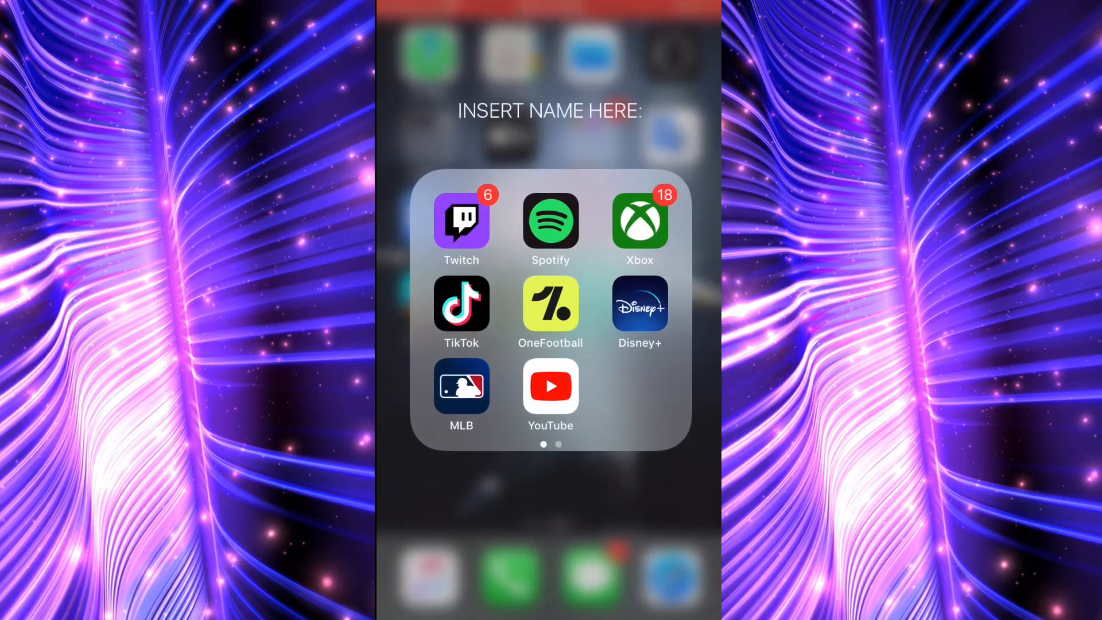
{"action": "left_click", "coordinate": [461, 221]}
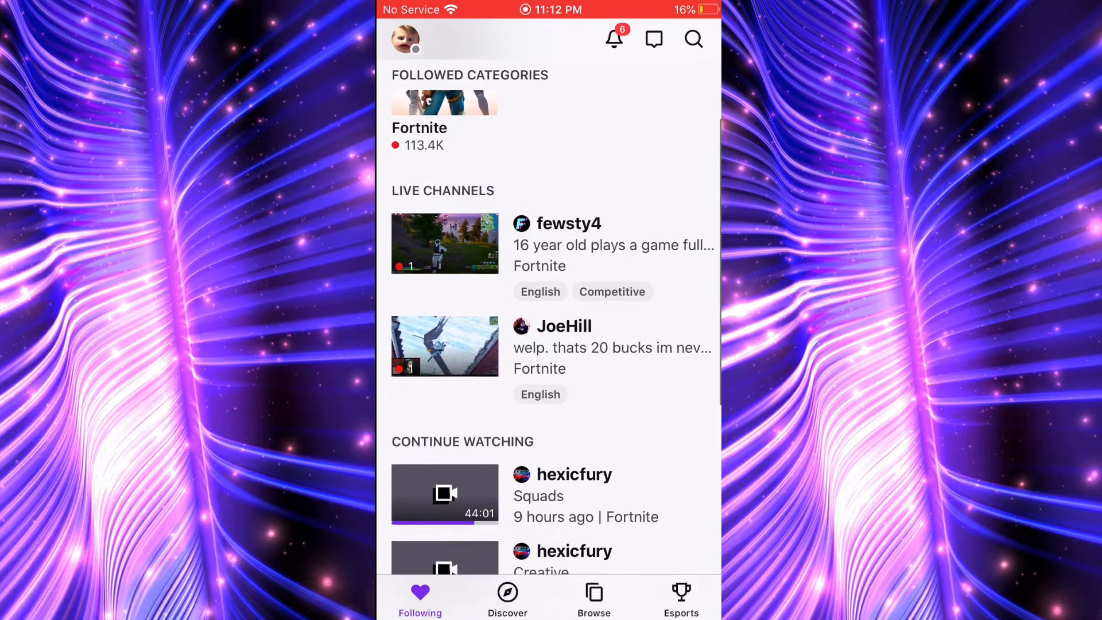
{"action": "scroll", "scroll_direction": "down", "scroll_amount": 3}
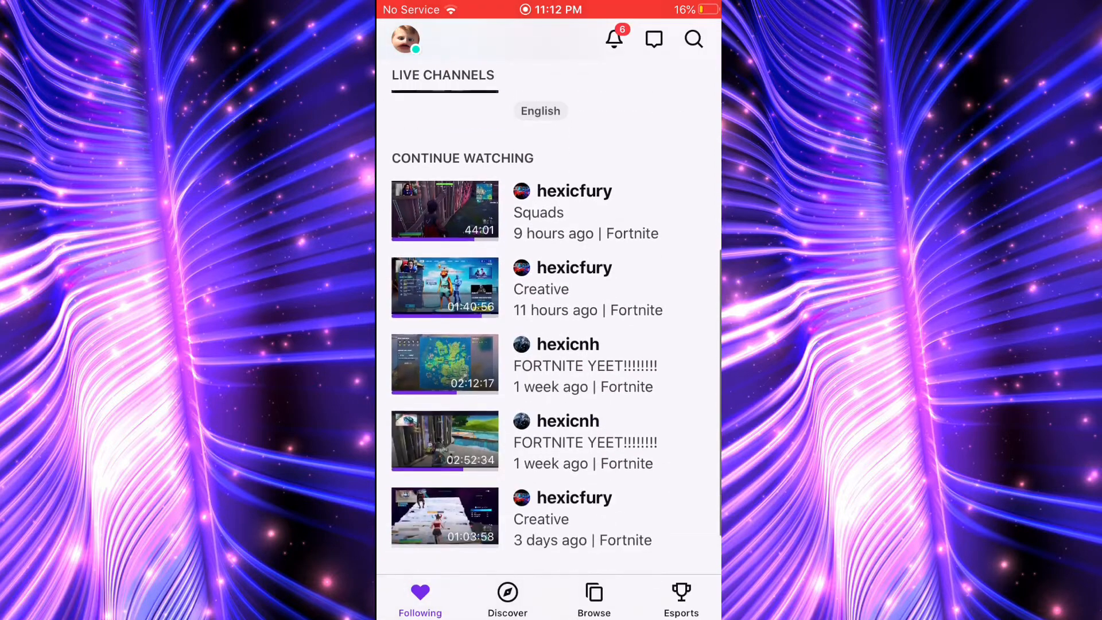
{"action": "scroll", "scroll_direction": "down", "scroll_amount": 3}
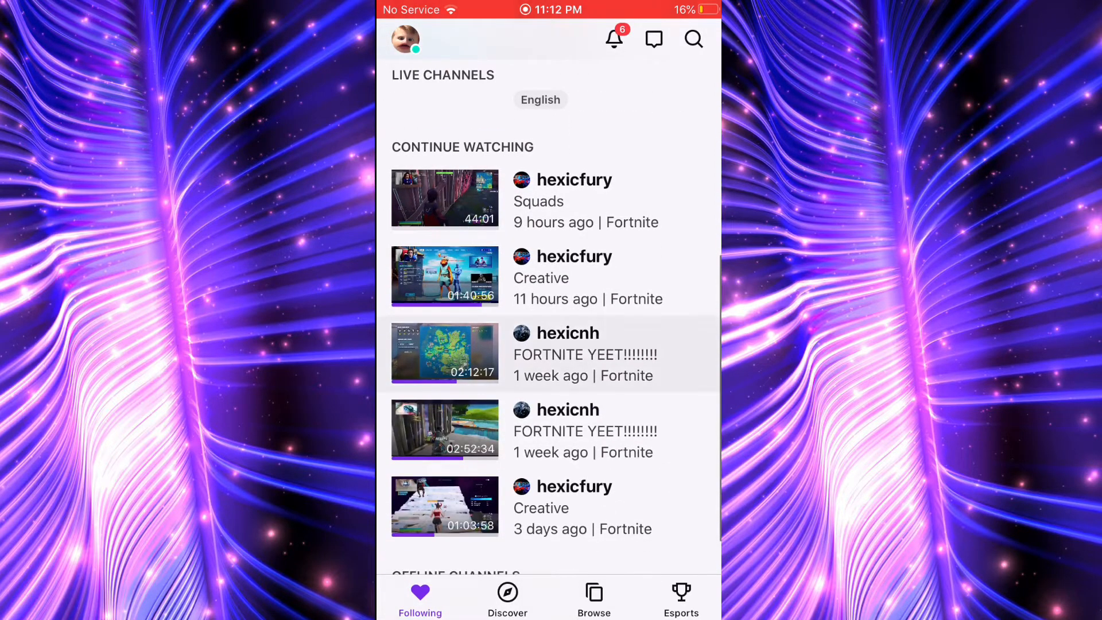
{"action": "left_click", "coordinate": [444, 352]}
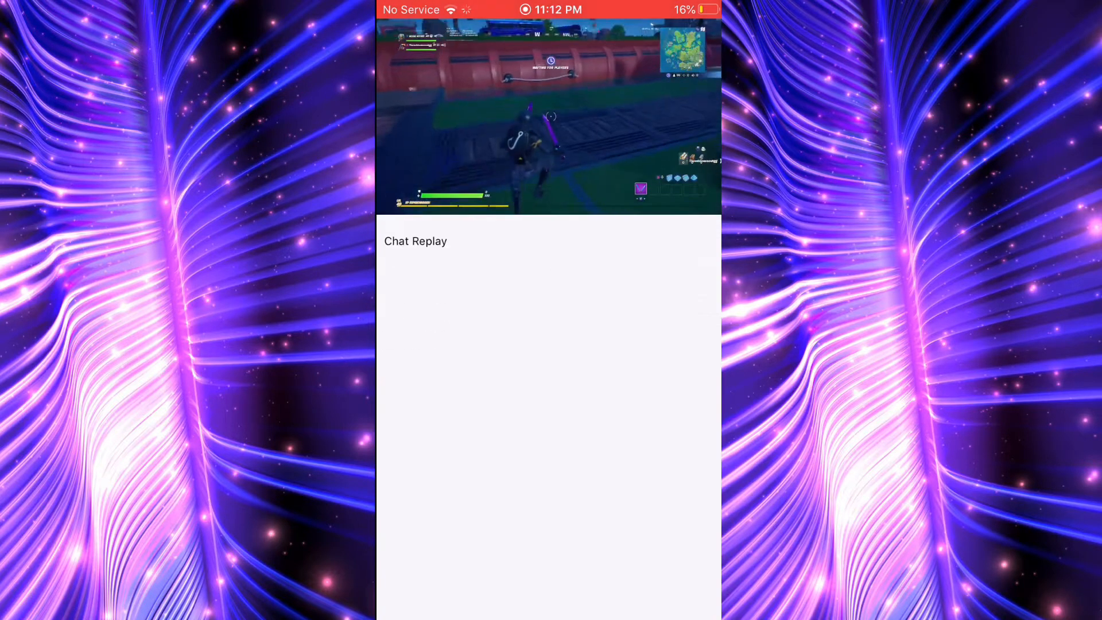
Step: Tap the Fortnite video player to show its controls, then tap a control
{"action": "left_click", "coordinate": [550, 117]}
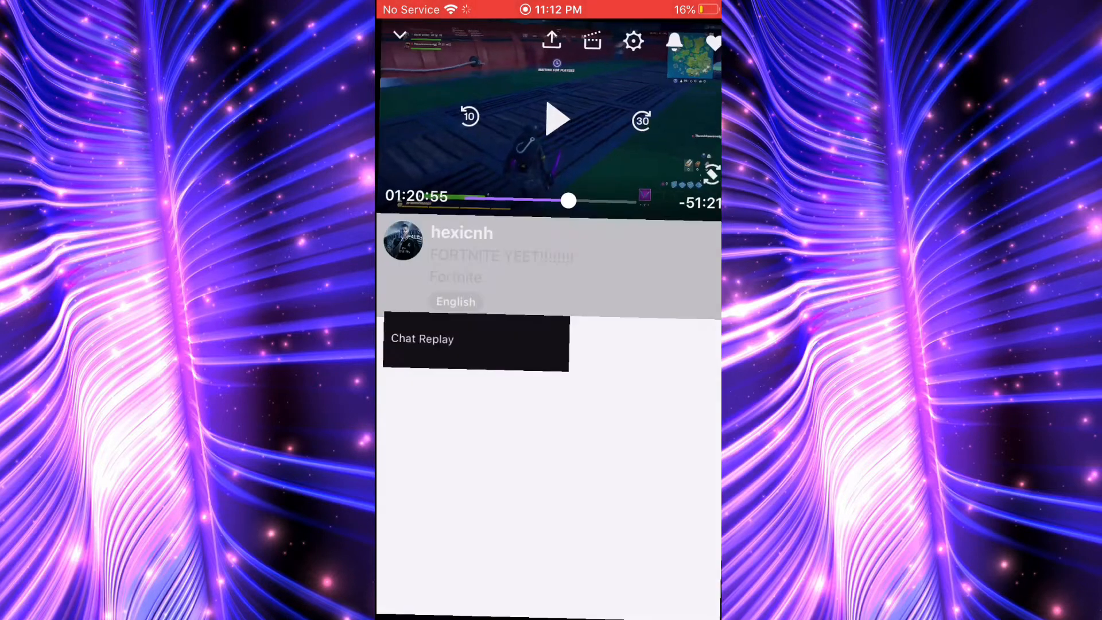
{"action": "left_click", "coordinate": [557, 118]}
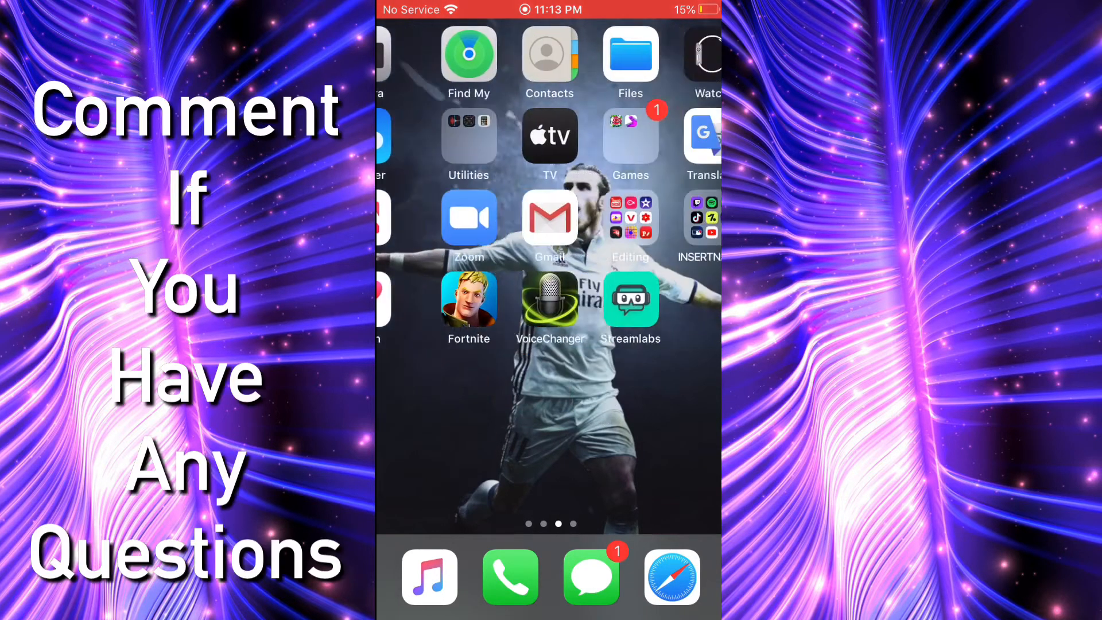
{"action": "scroll", "scroll_direction": "left", "scroll_amount": 3}
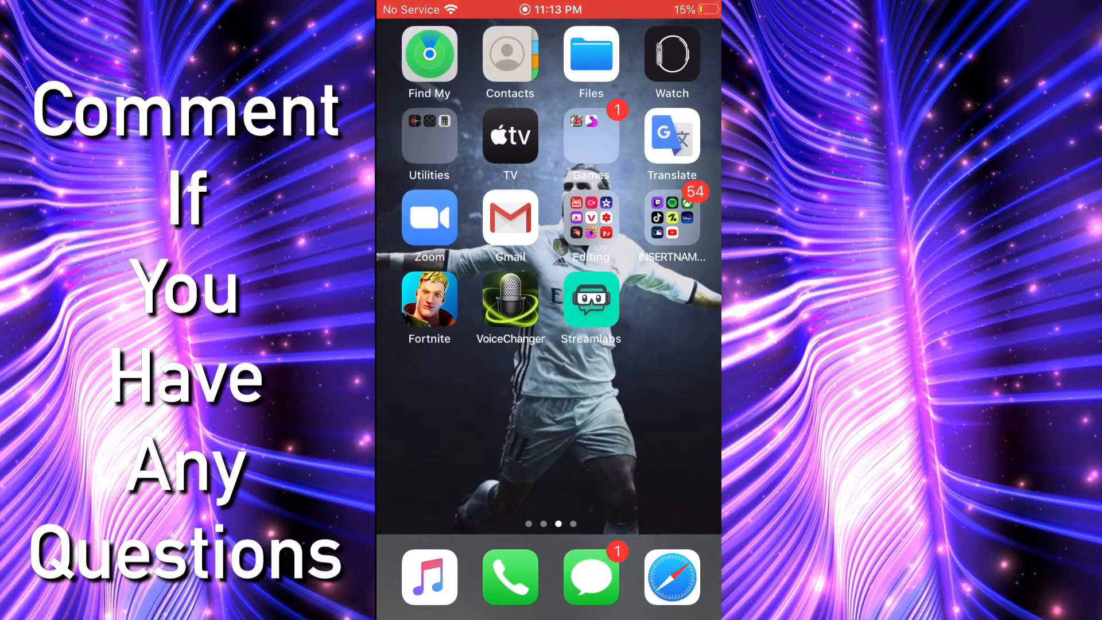